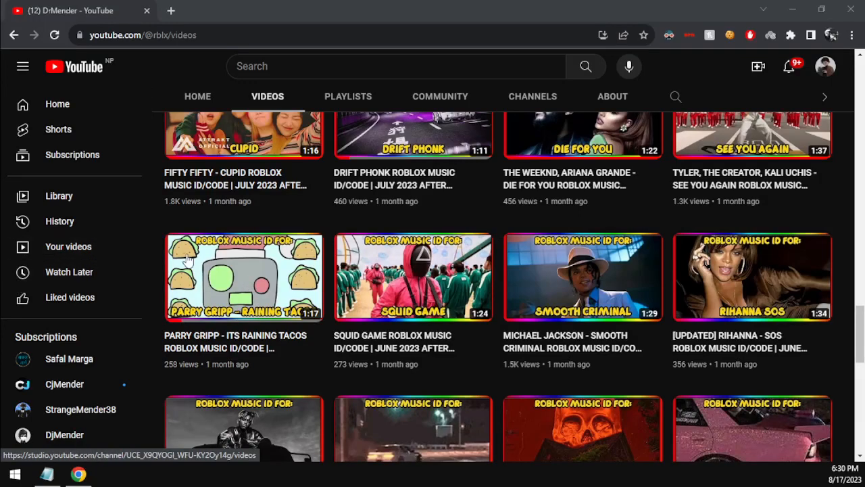
Step: Scroll through the channel's Roblox music code videos before the Notepad note with the Tombstone code appears
scroll("down", 3)
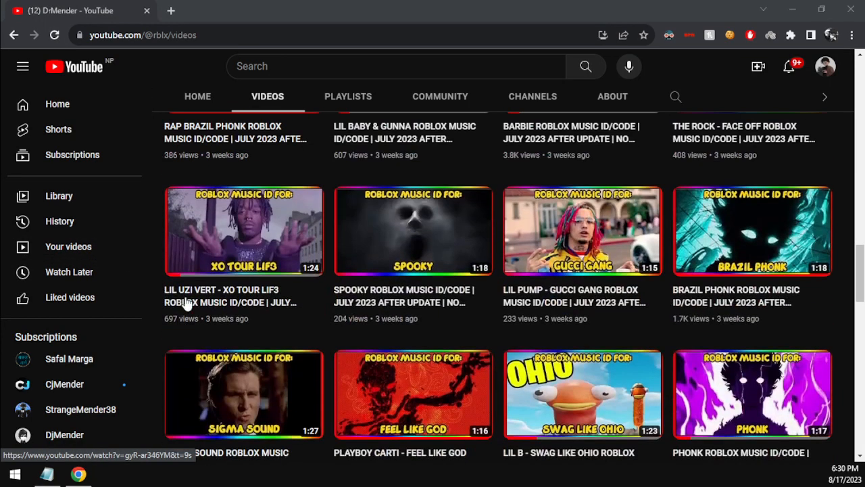
mouse_move(243, 231)
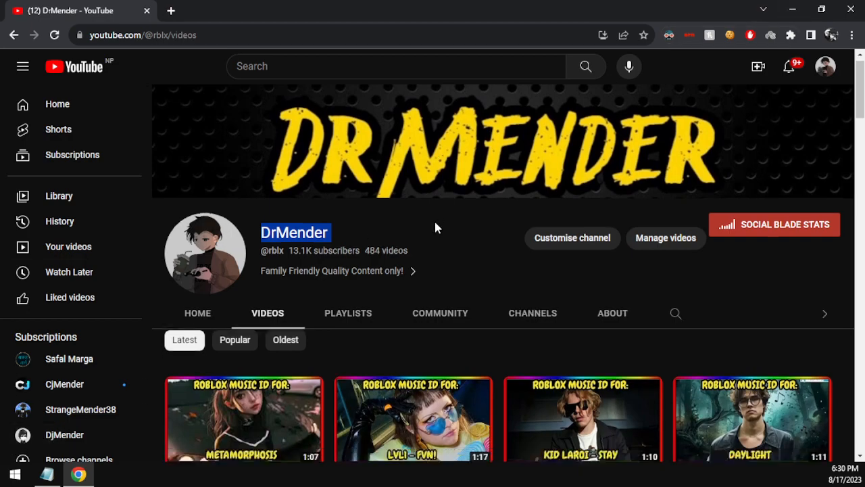
scroll("down", 3)
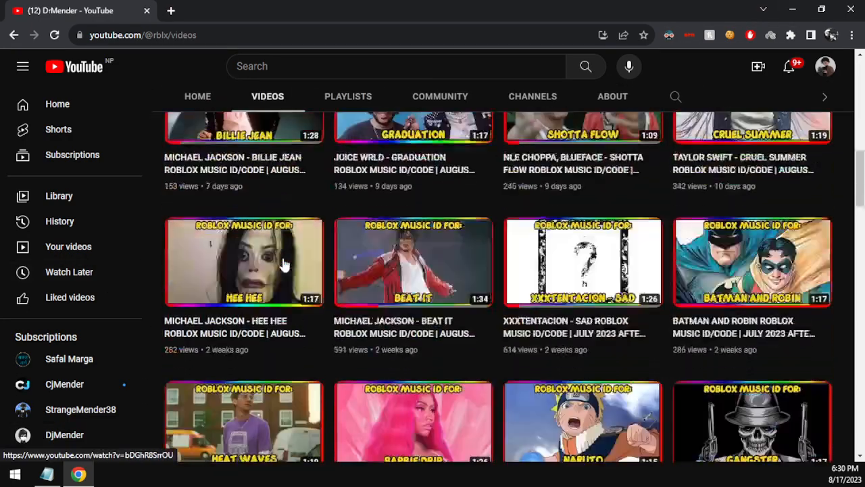
scroll("up", 3)
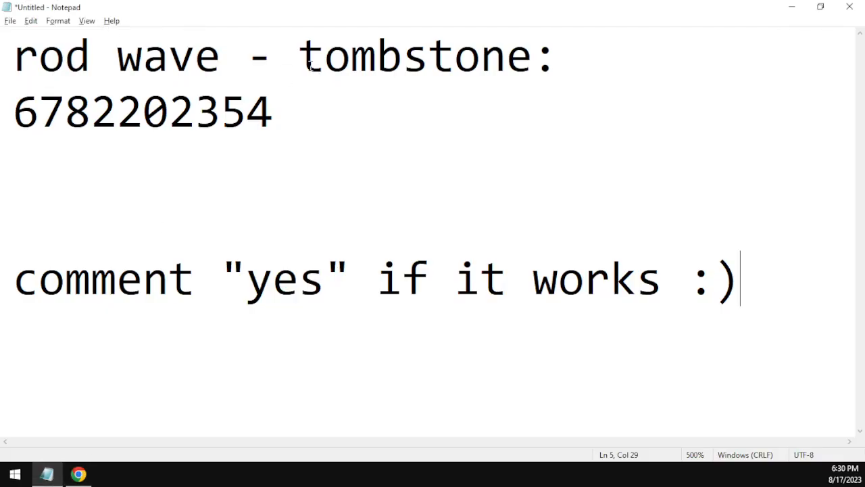
left_click(78, 111)
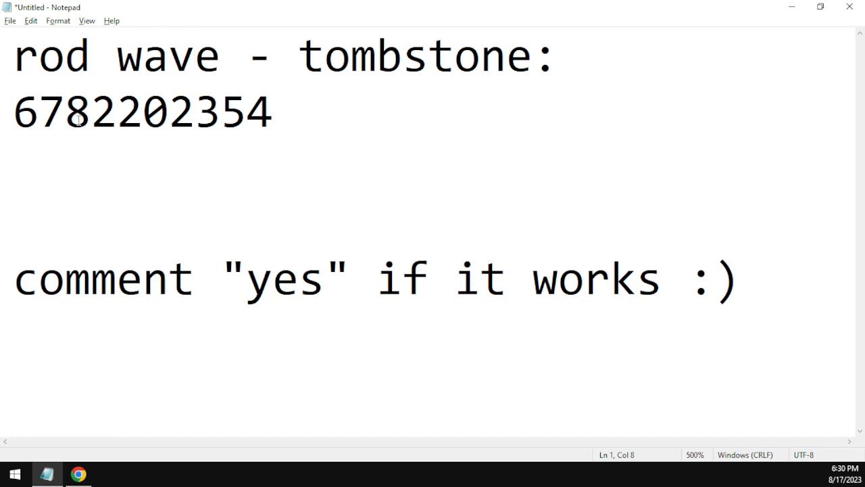
left_click_drag(14, 111, 92, 110)
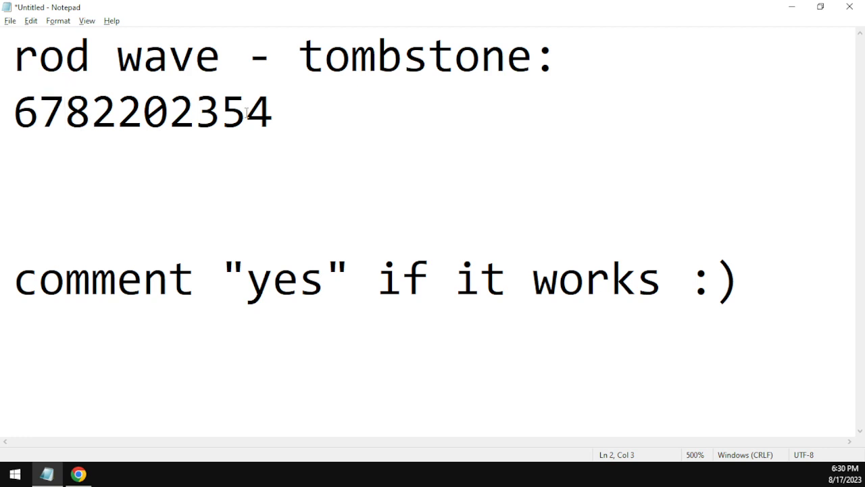
mouse_move(246, 113)
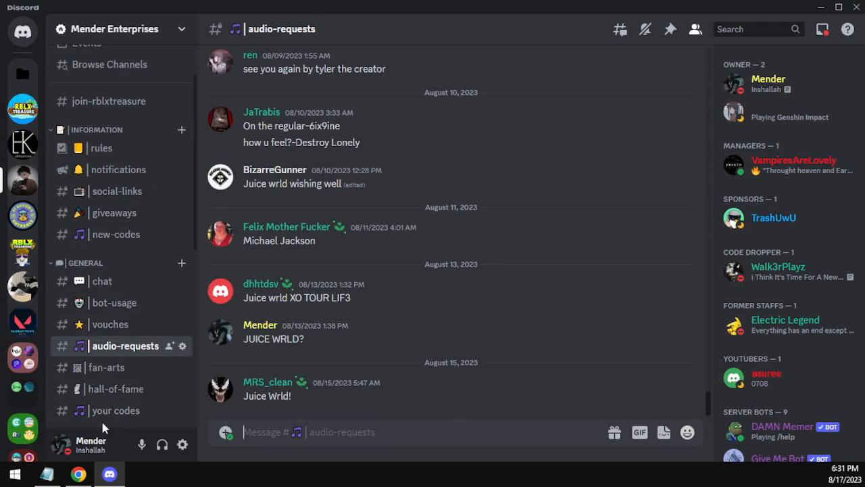
Step: Show the Discord server's your codes channel, then the YouTube channel's About page
left_click(115, 411)
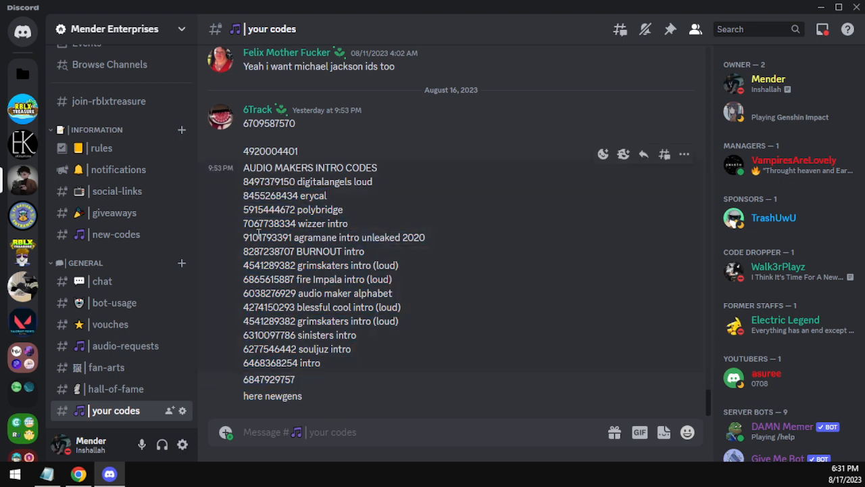
left_click_drag(244, 223, 322, 362)
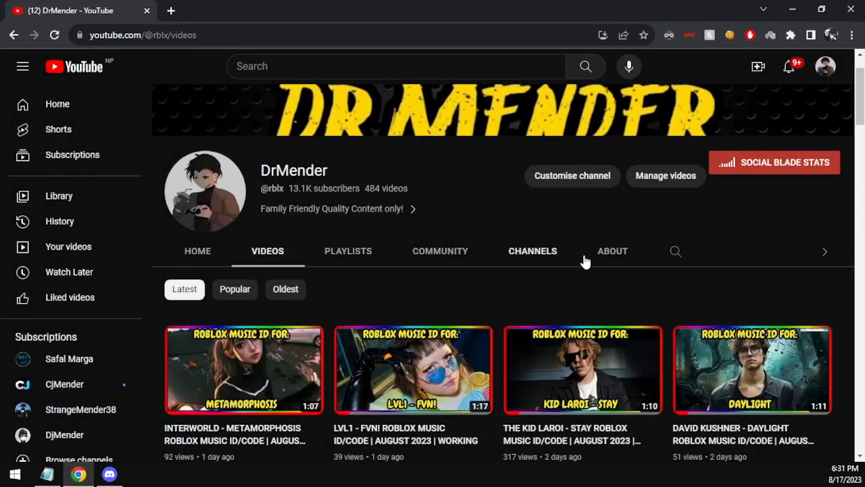
left_click(611, 250)
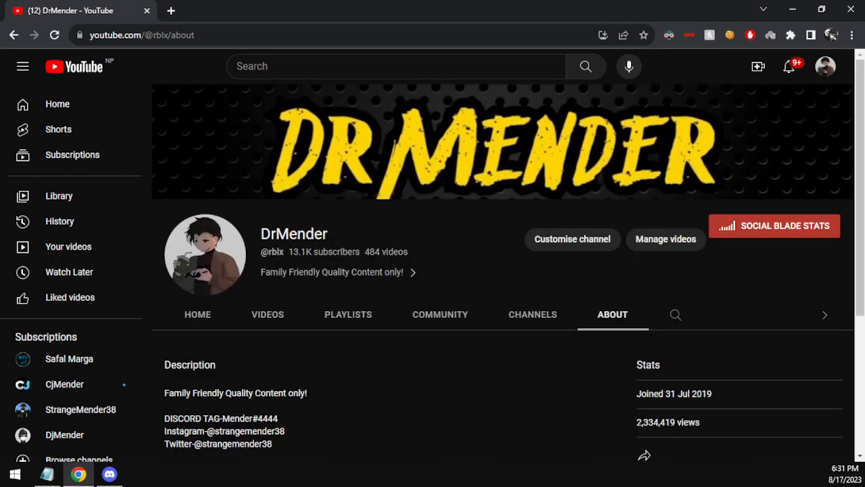